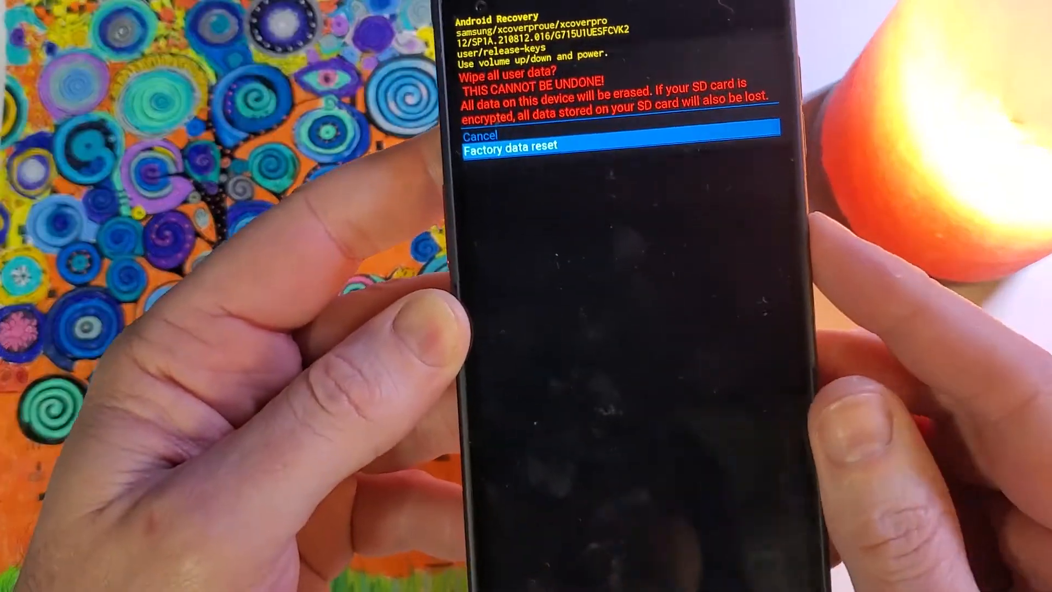
- Confirm 'Factory data reset' with the power button to begin erasing all user data
key("power")
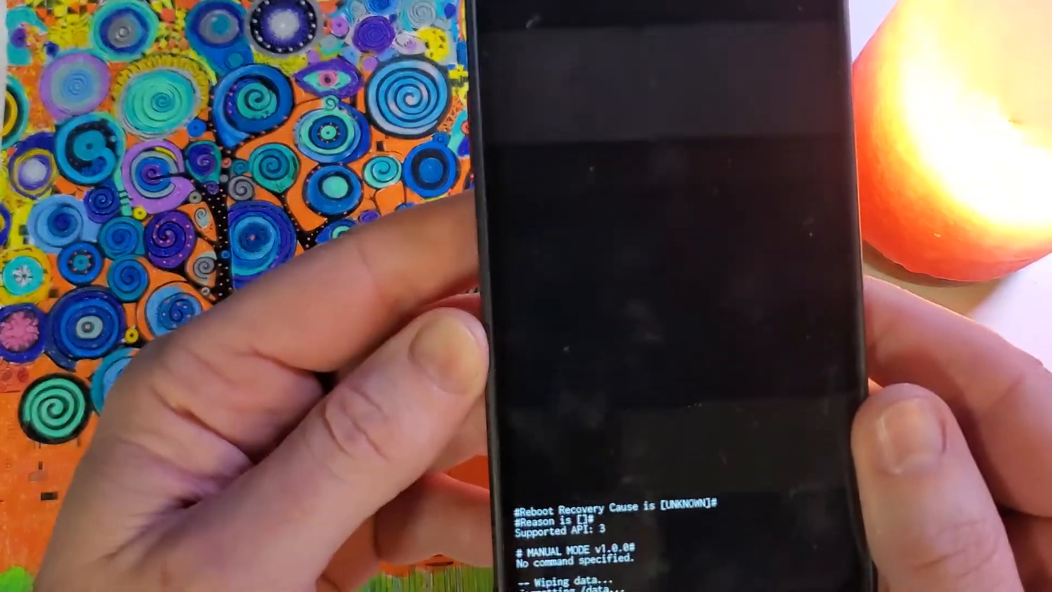